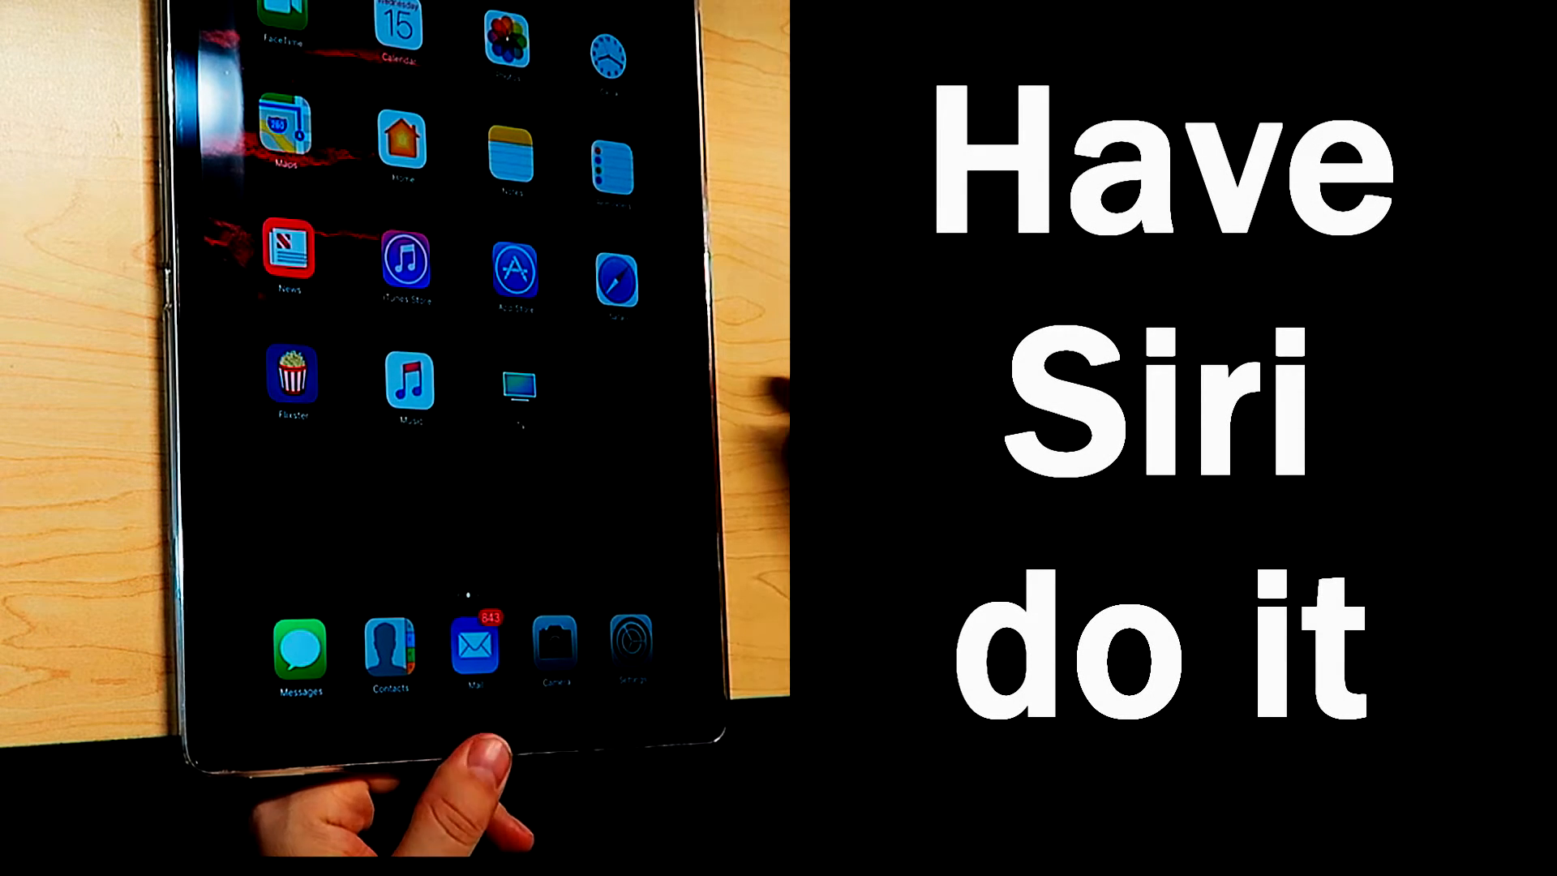
Bring up Siri, then switch VoiceOver on from the VoiceOver page in Accessibility.
{"action": "key", "text": "home"}
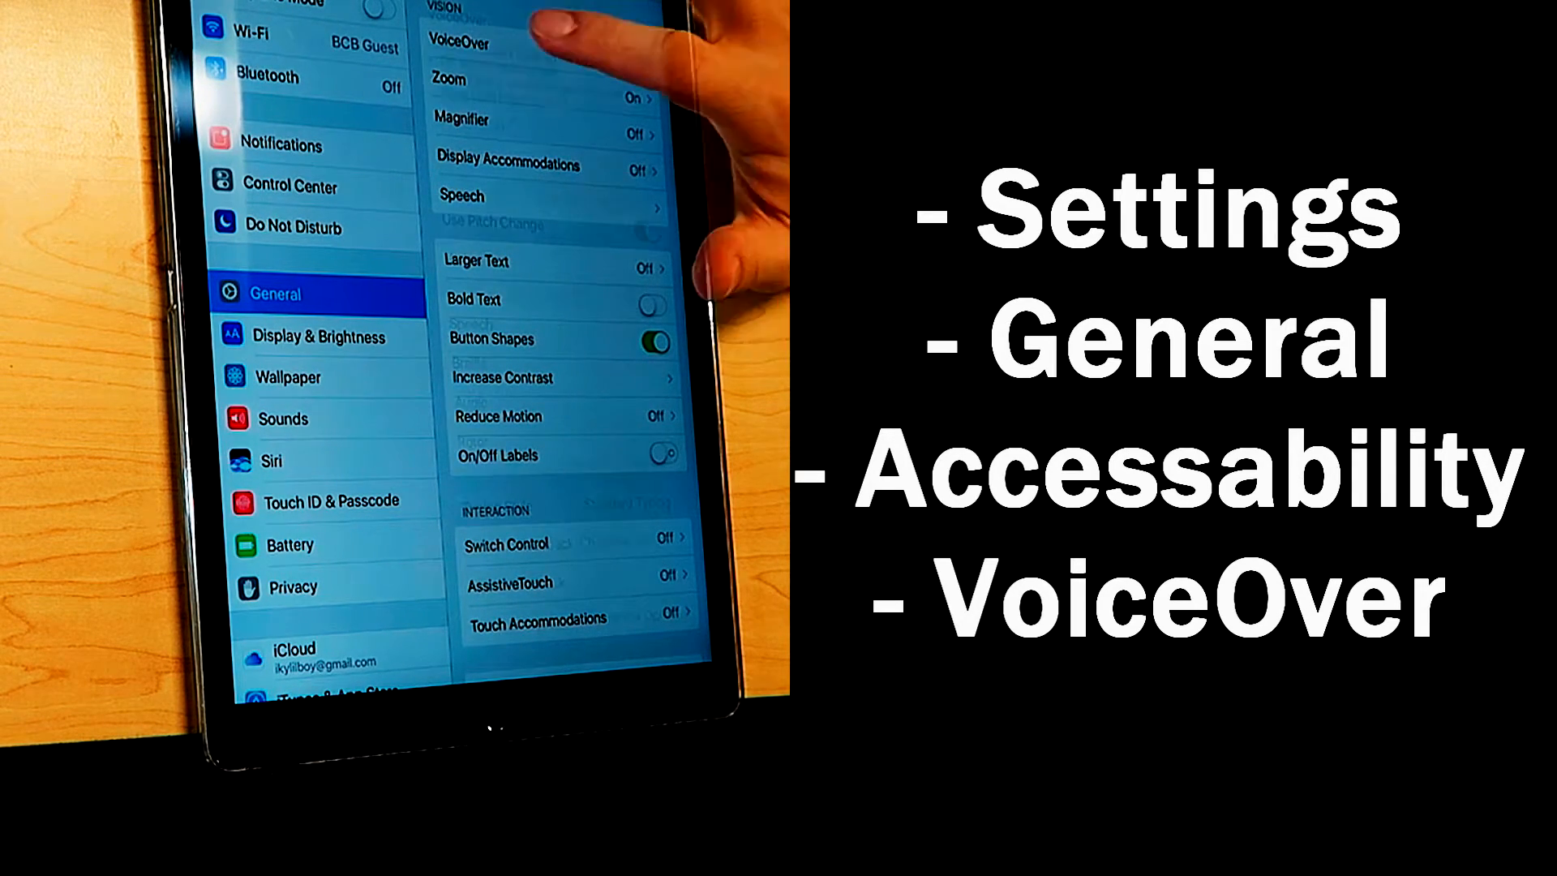
{"action": "left_click", "coordinate": [457, 40]}
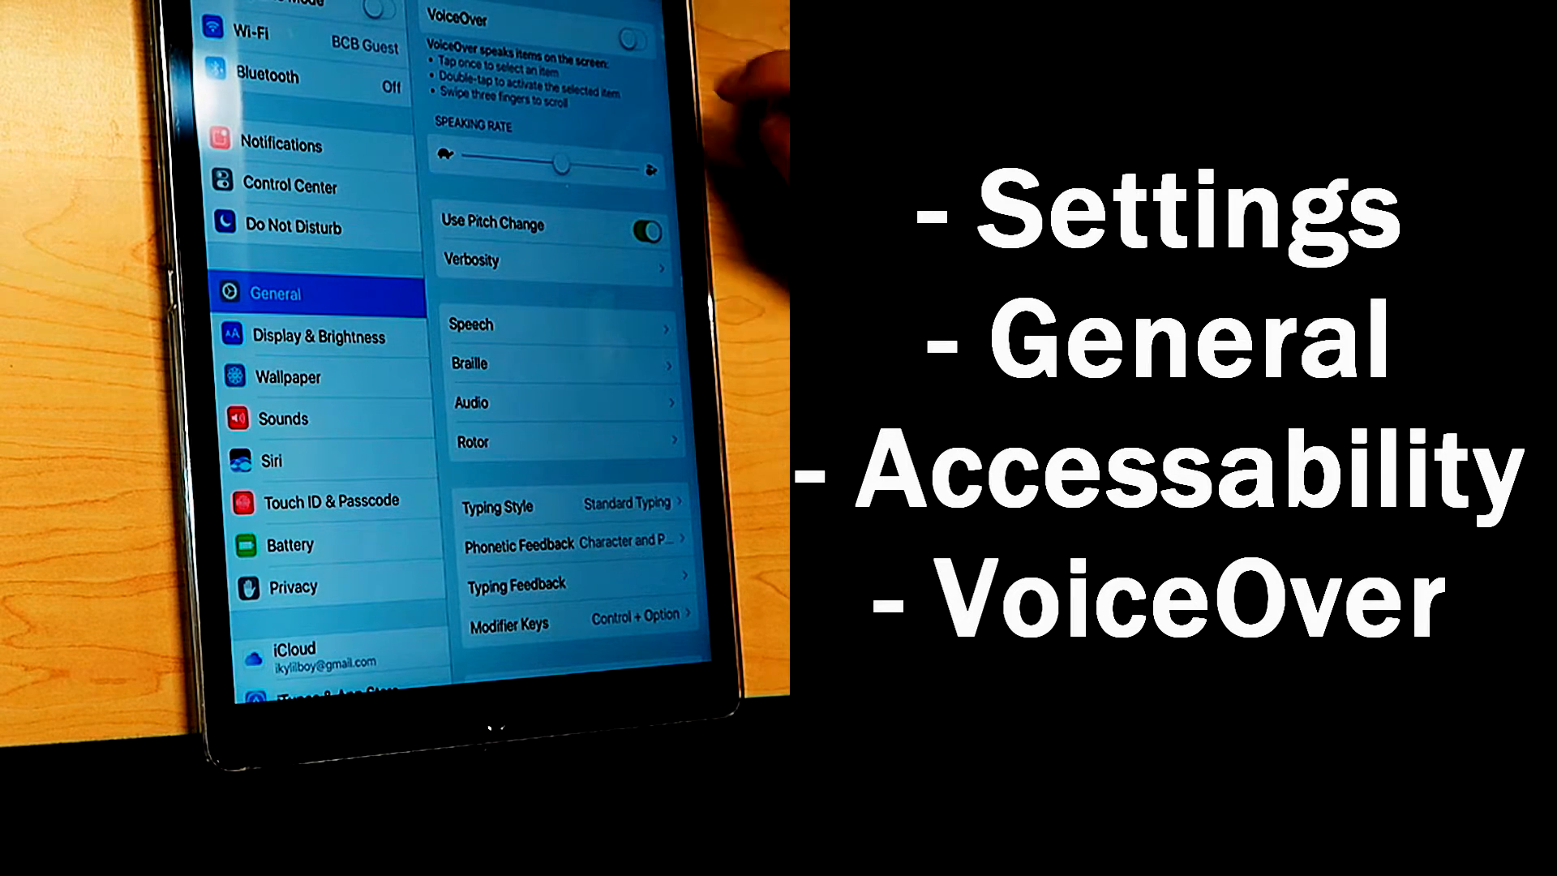
{"action": "left_click", "coordinate": [634, 39]}
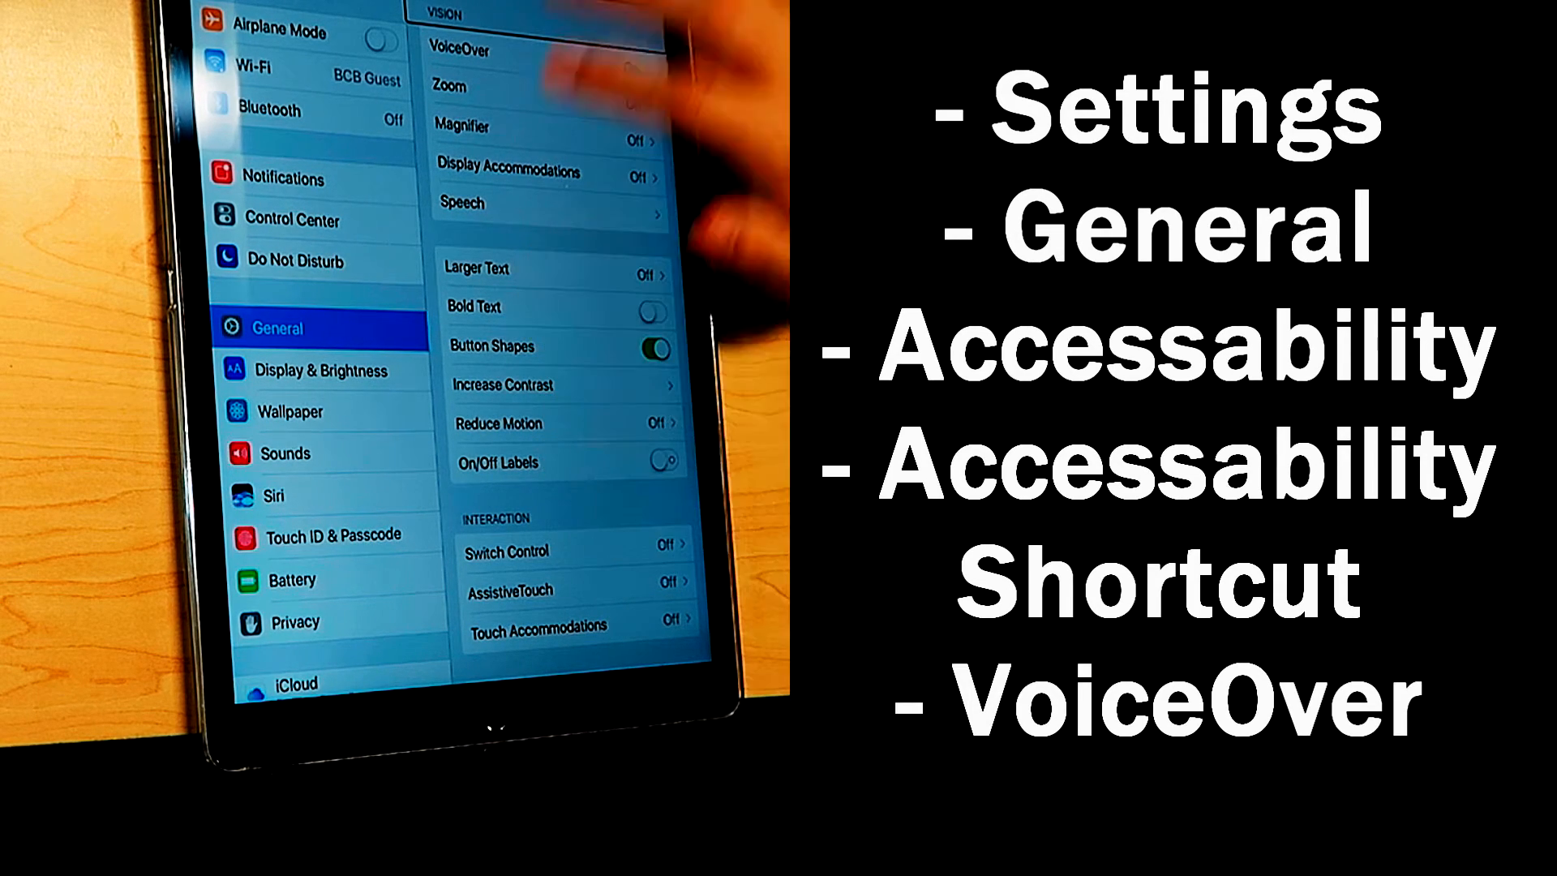
Set the triple-click Home Accessibility Shortcut to VoiceOver.
{"action": "scroll", "scroll_direction": "down", "scroll_amount": 3}
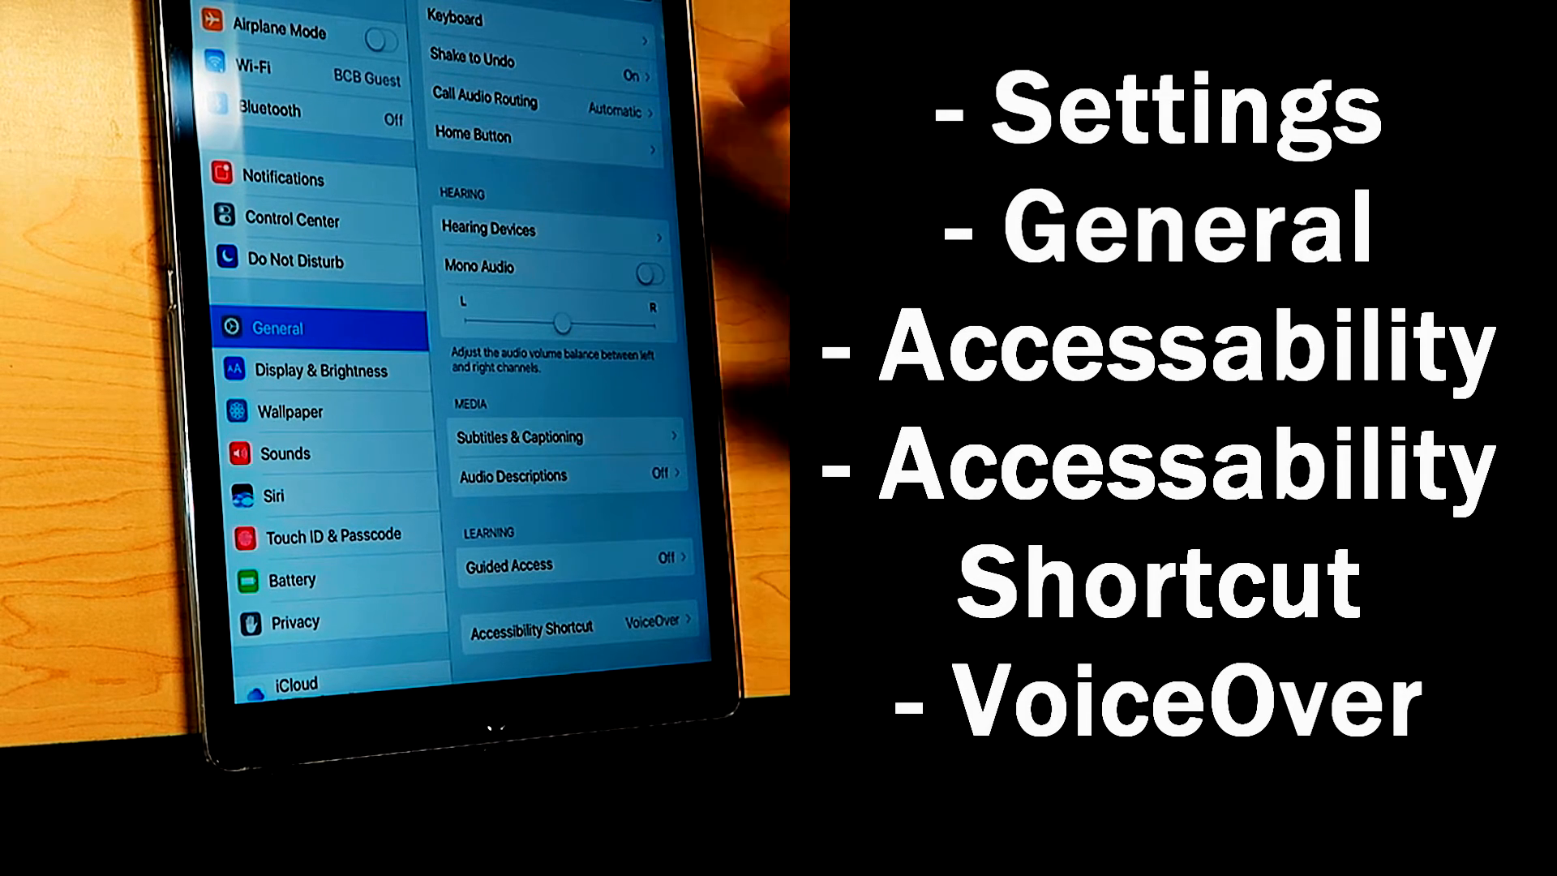
{"action": "left_click", "coordinate": [575, 626]}
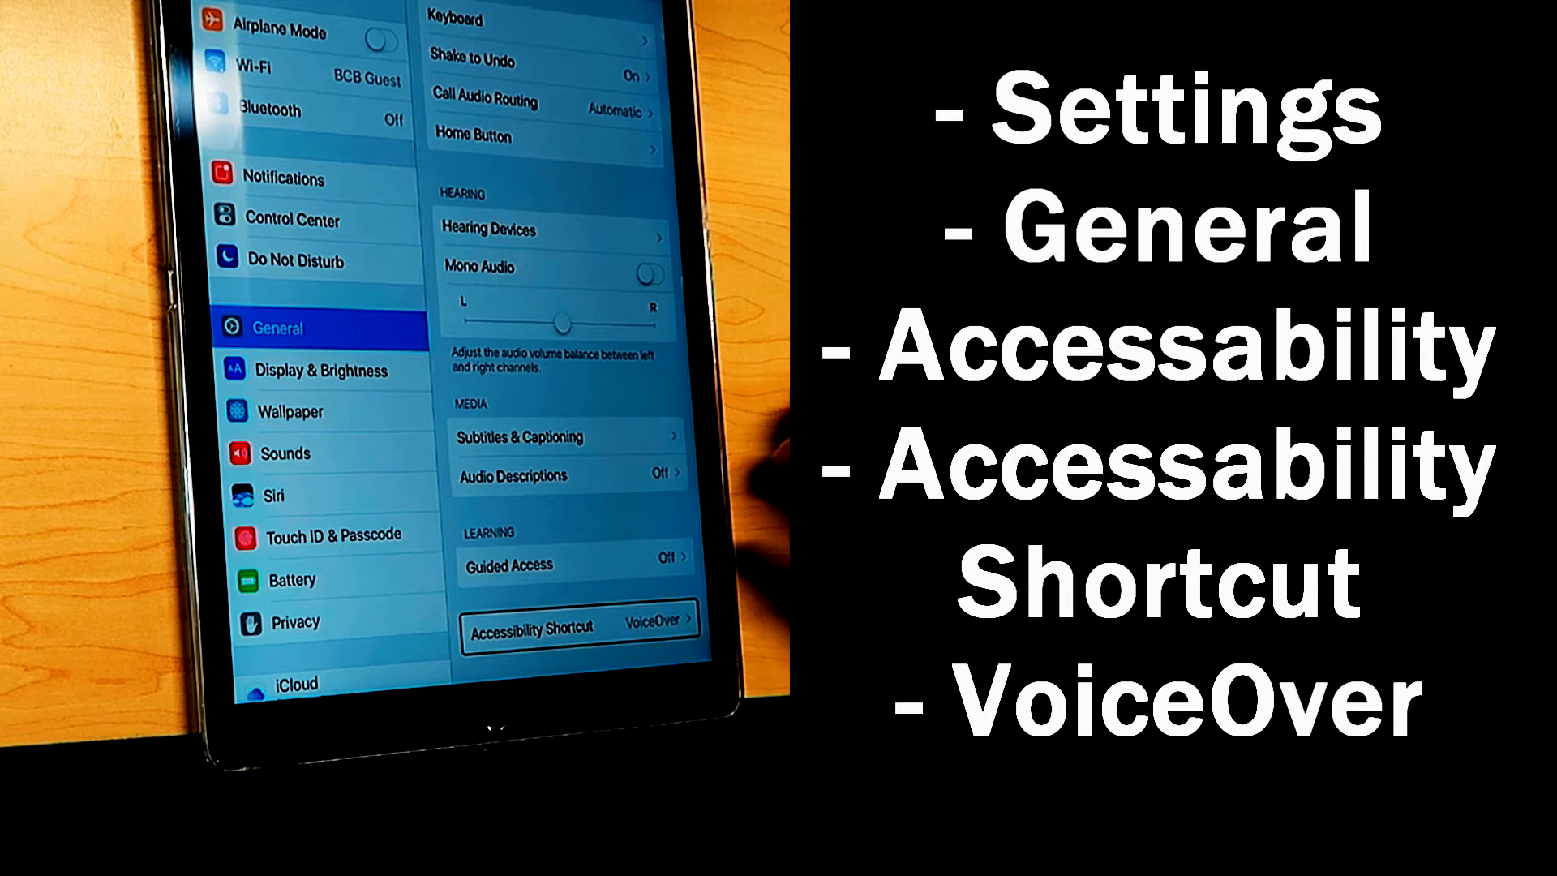
{"action": "left_click", "coordinate": [581, 626]}
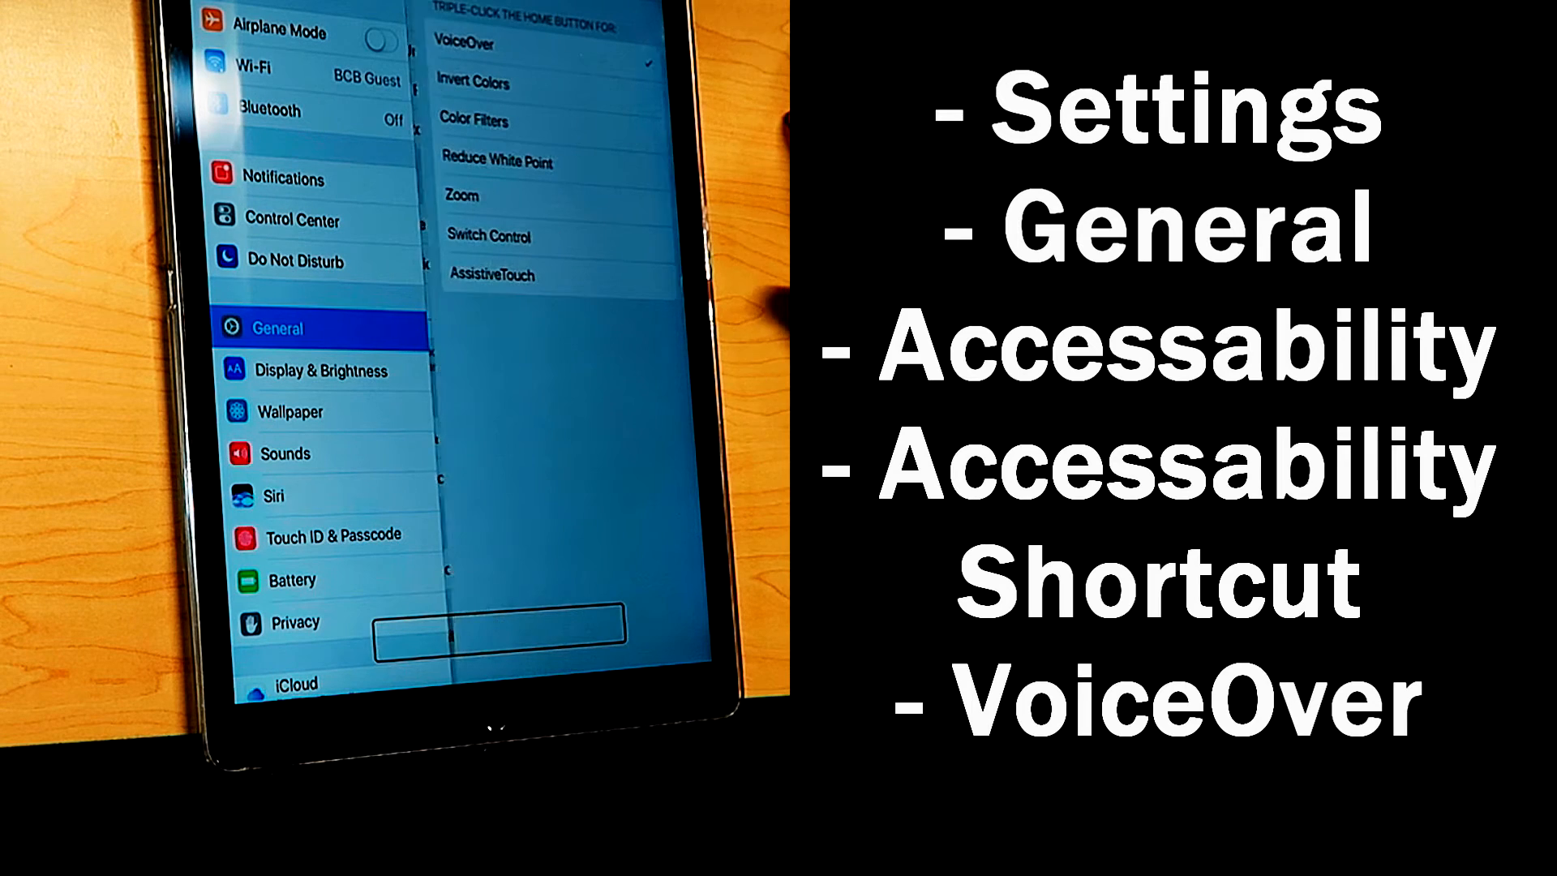